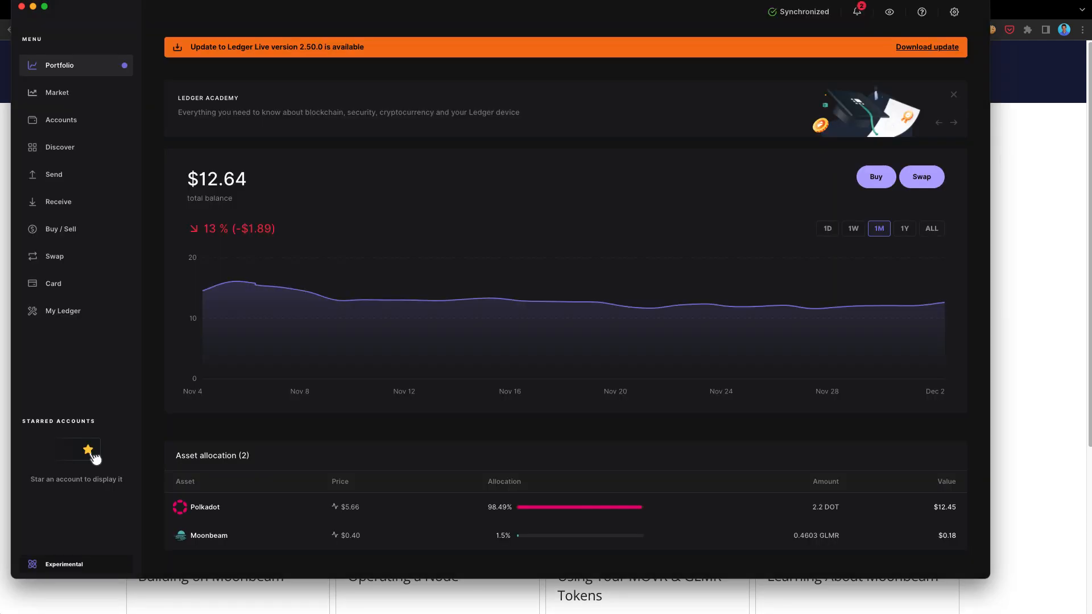
Download the available Ledger Live application update from the Portfolio banner.
left_click(953, 123)
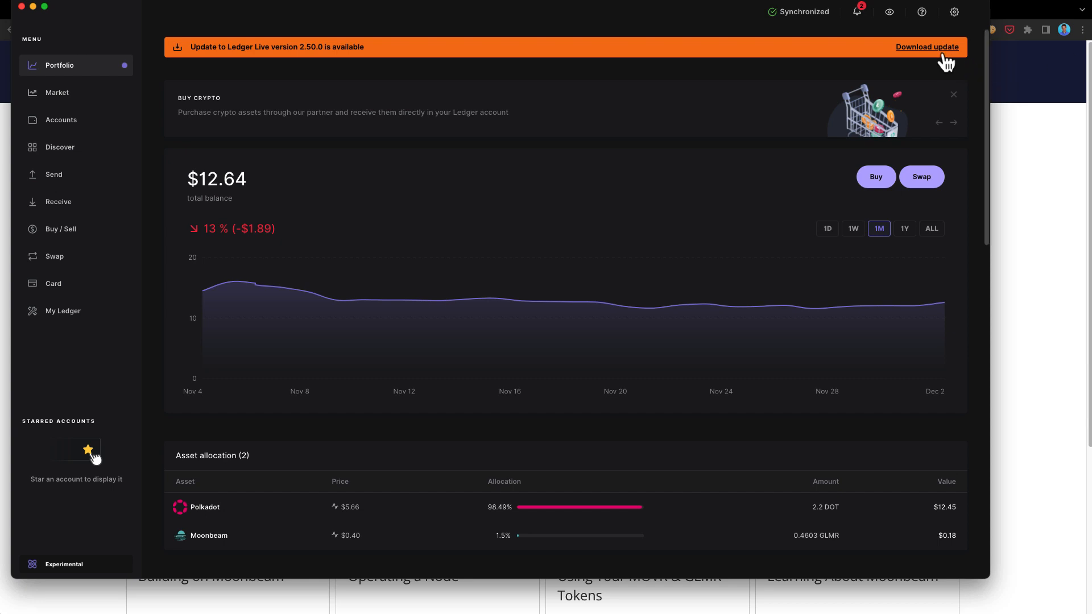
left_click(926, 46)
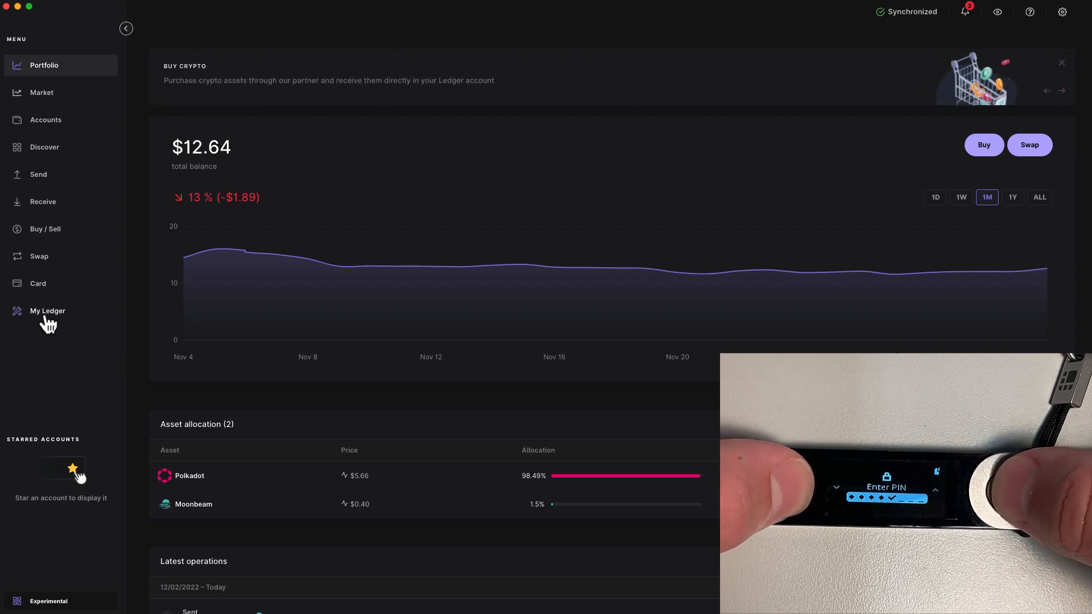
Show the My Ledger device page for the Nano X with its firmware and app catalog.
left_click(48, 311)
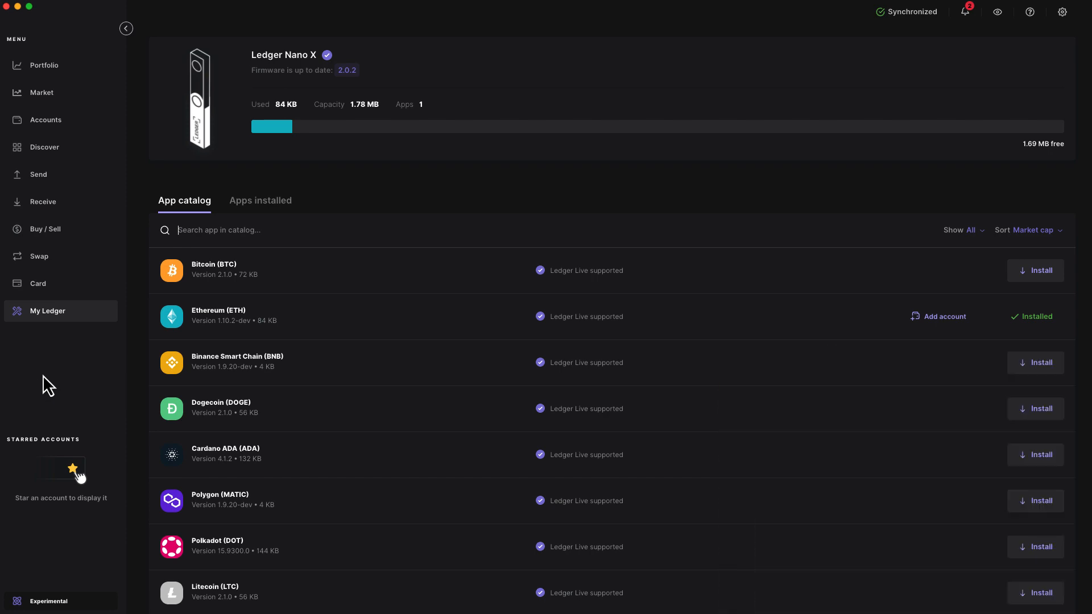
mouse_move(312, 85)
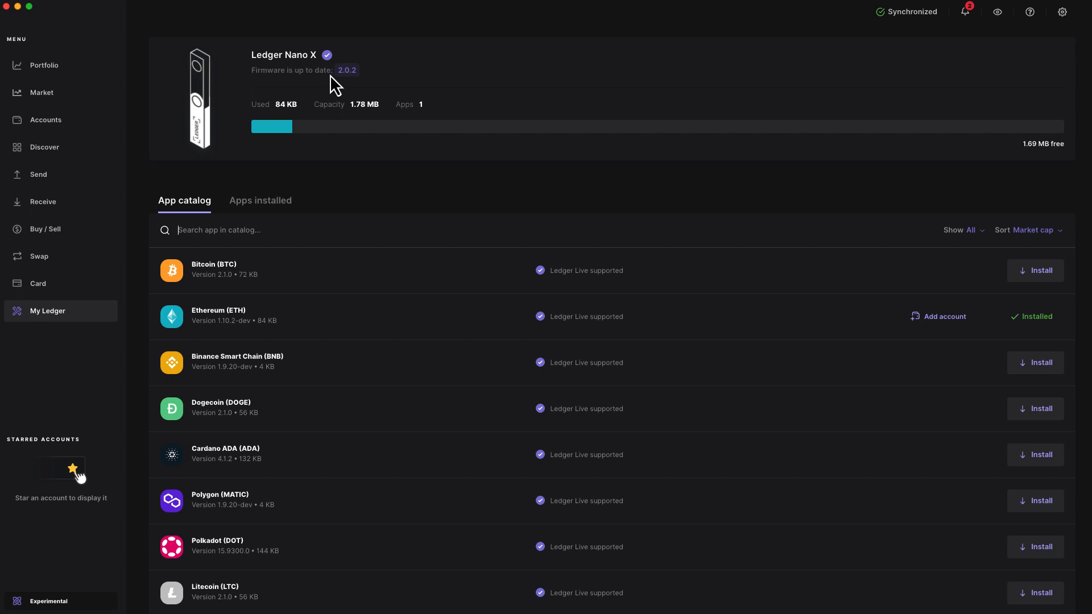
mouse_move(354, 82)
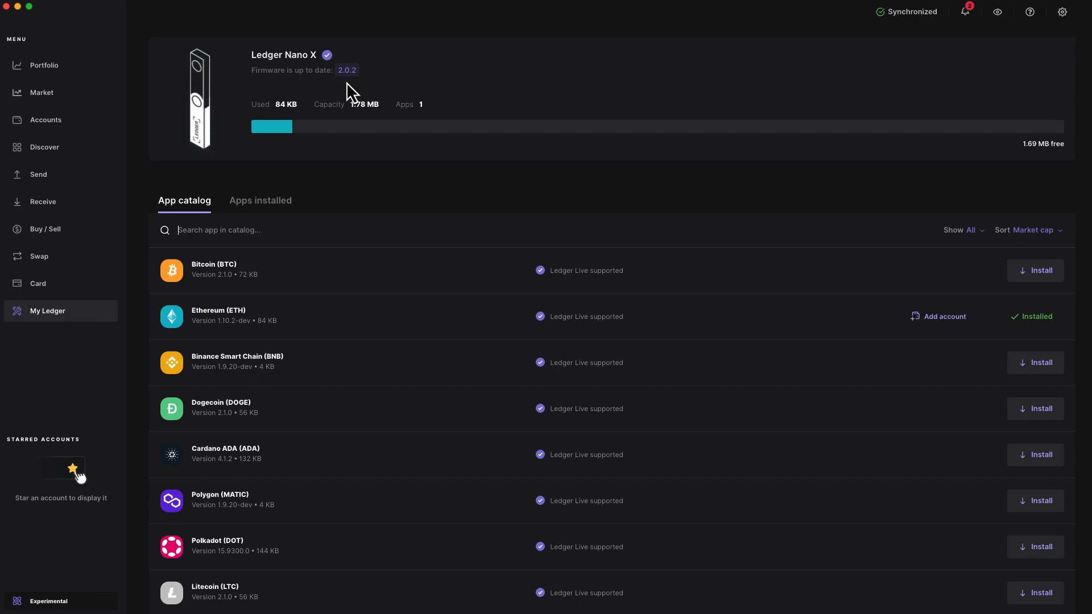
mouse_move(386, 159)
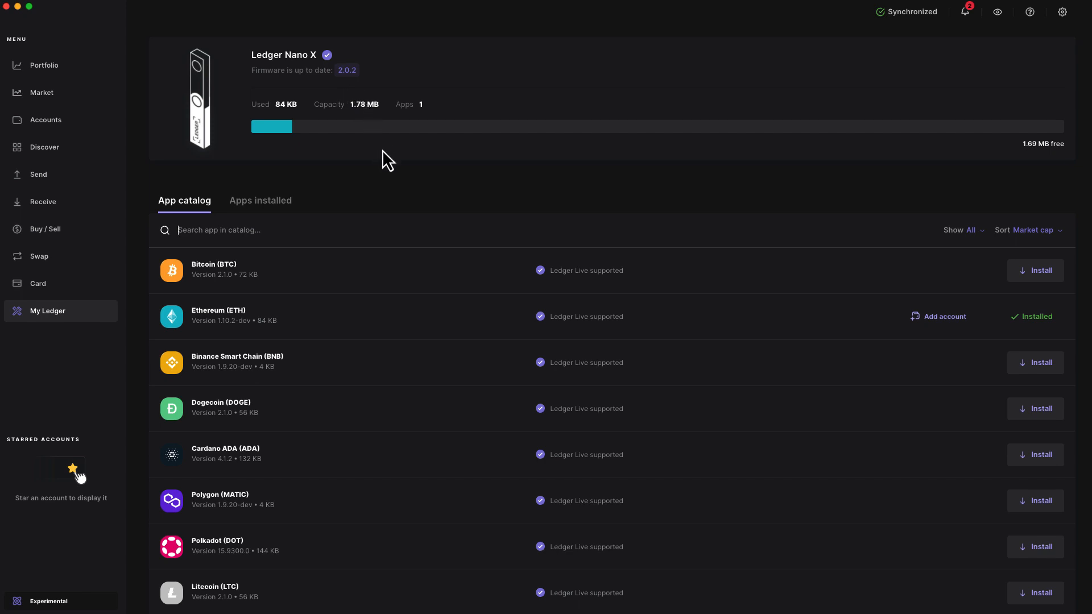
mouse_move(385, 216)
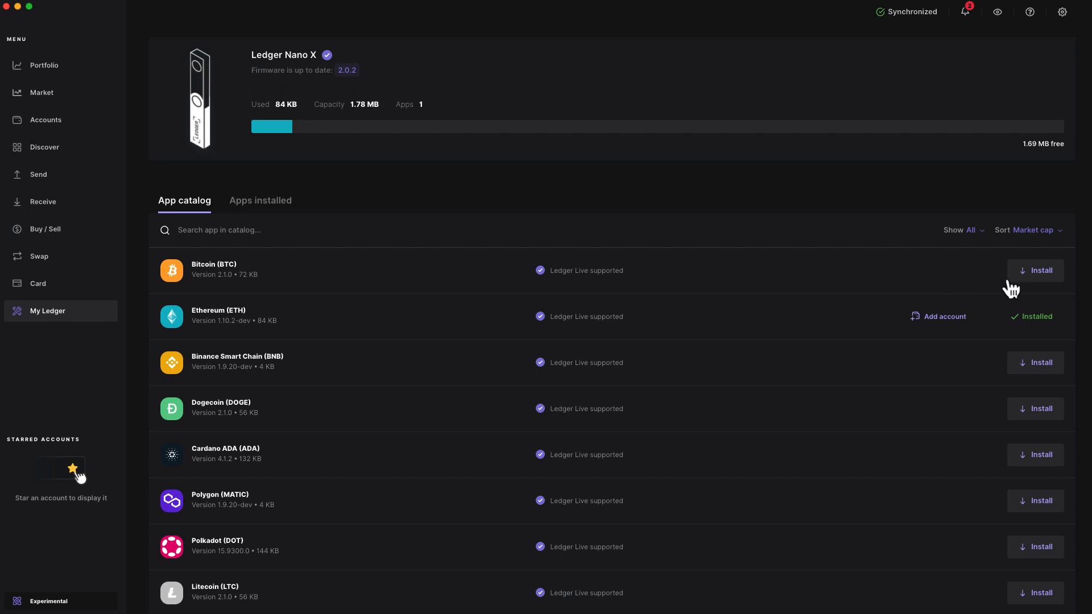
mouse_move(718, 234)
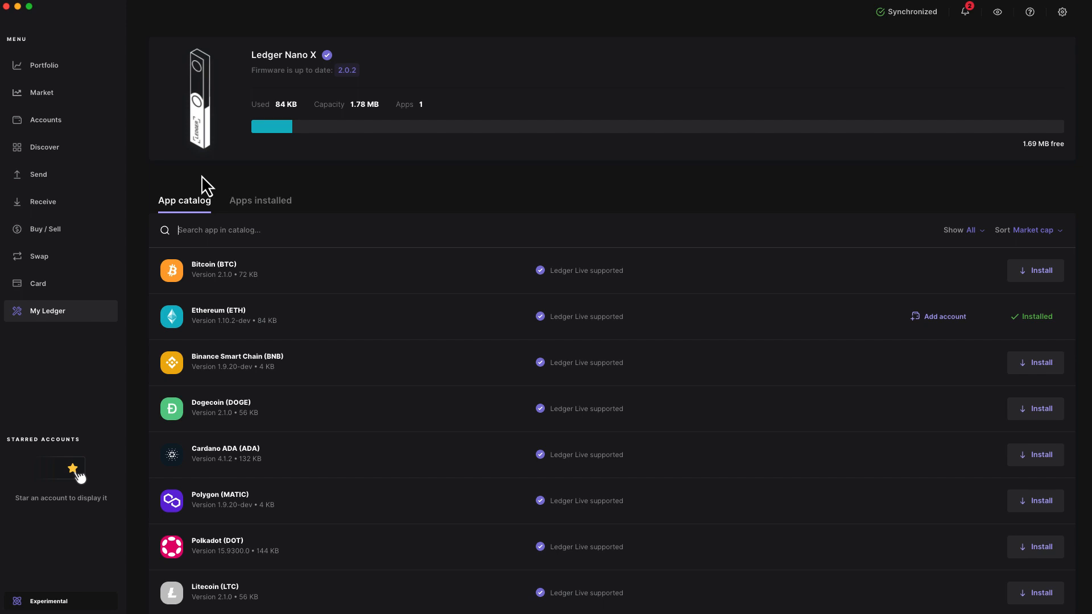
mouse_move(259, 200)
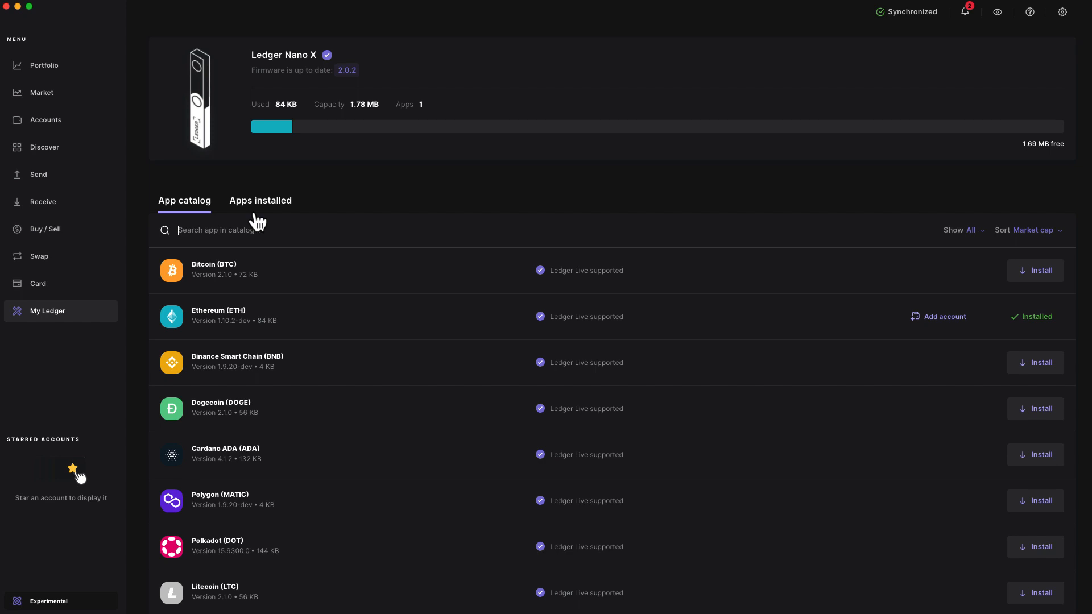
type("moon")
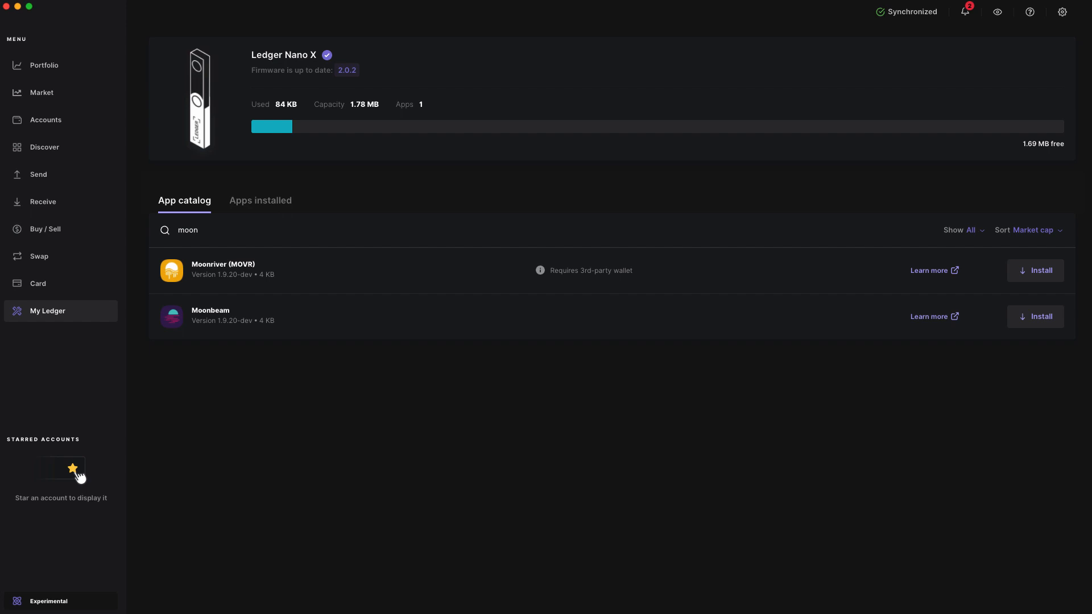
key("Backspace")
type("e")
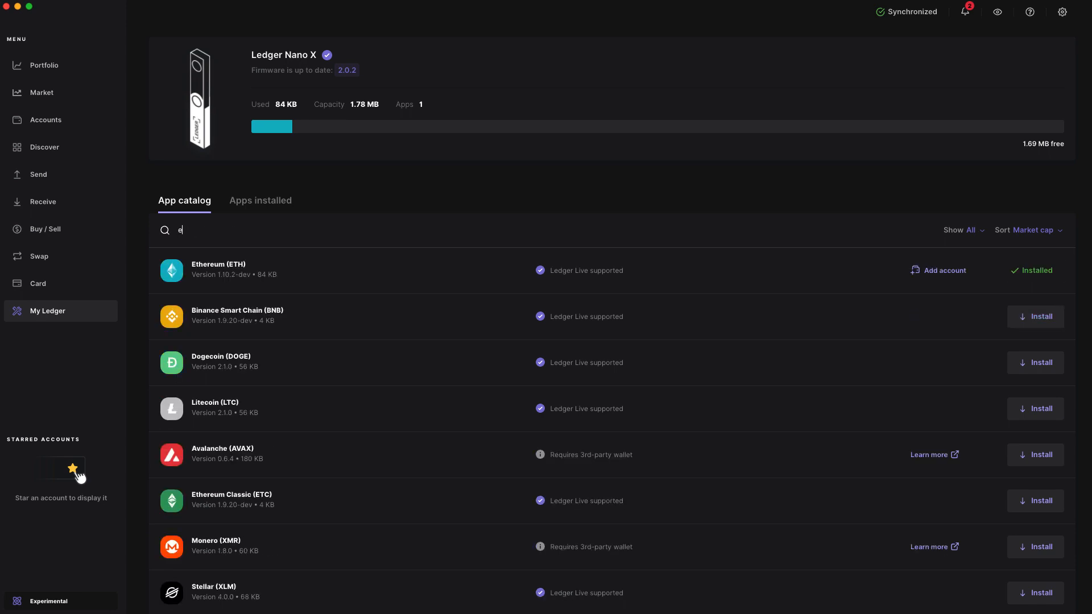
type("th")
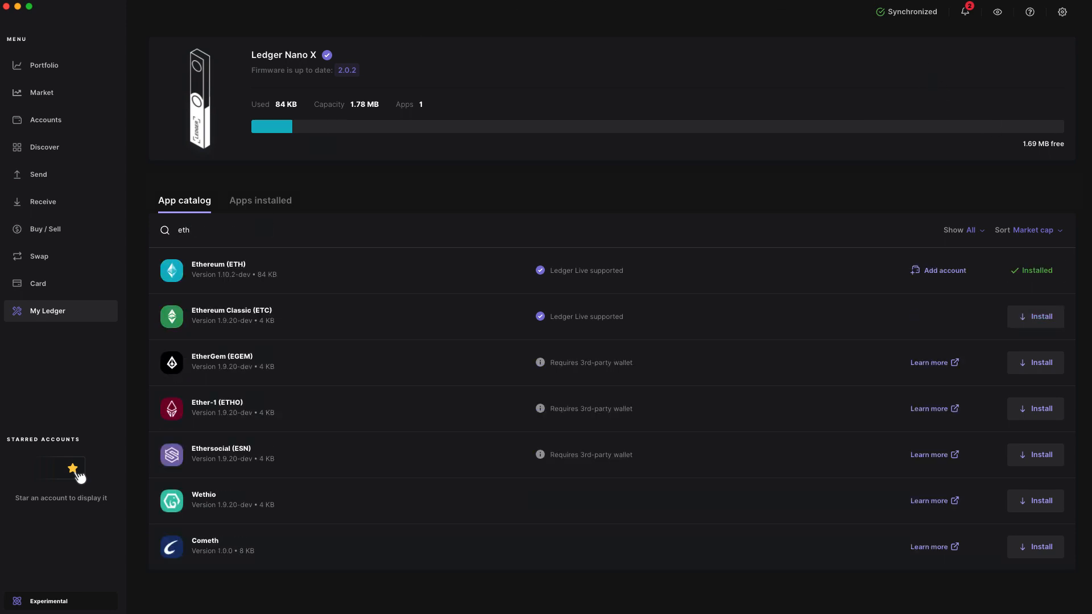
left_click(184, 229)
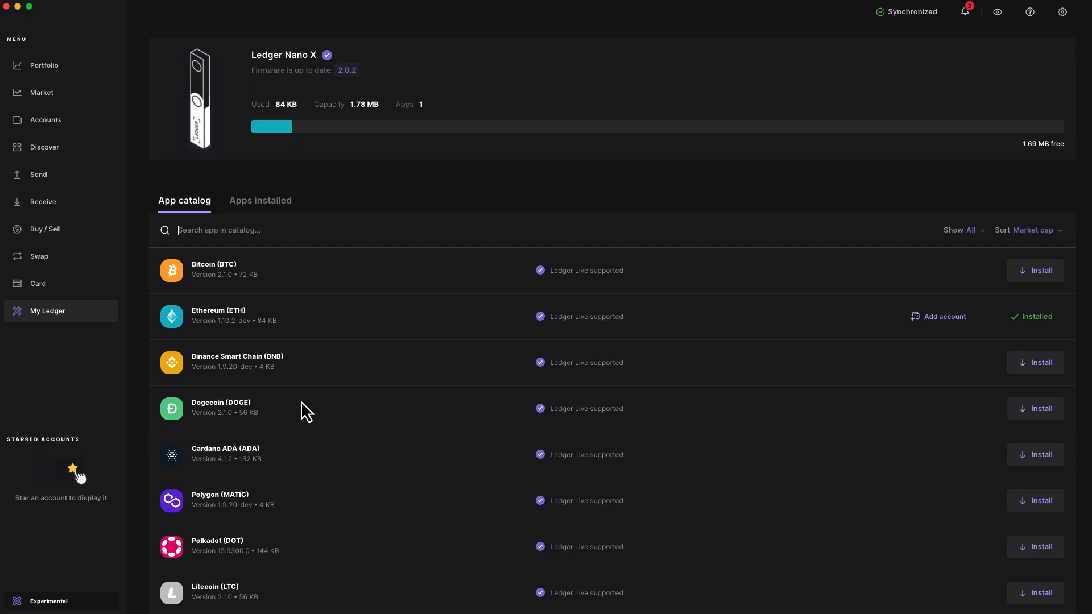
mouse_move(297, 407)
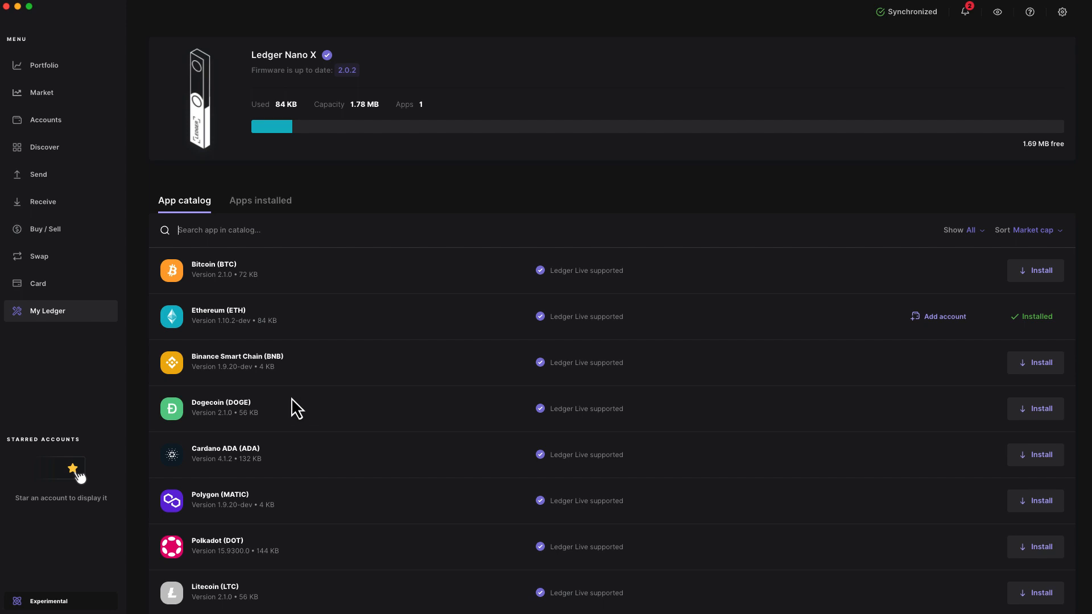
mouse_move(119, 249)
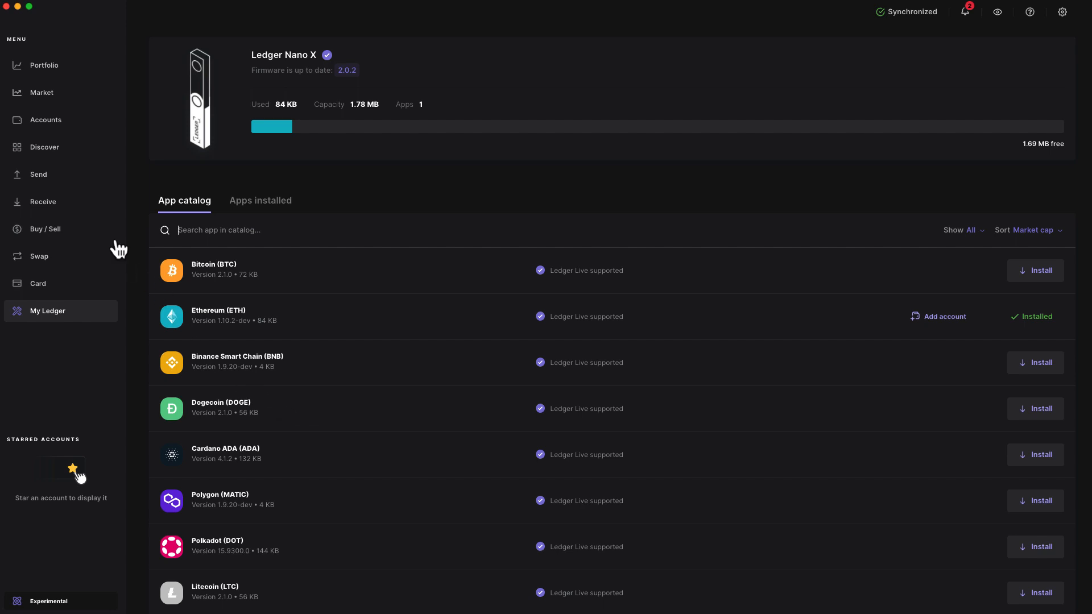
Add a Moonbeam (GLMR) account named Moonbeam 2 to the accounts list with 0 GLMR.
left_click(45, 119)
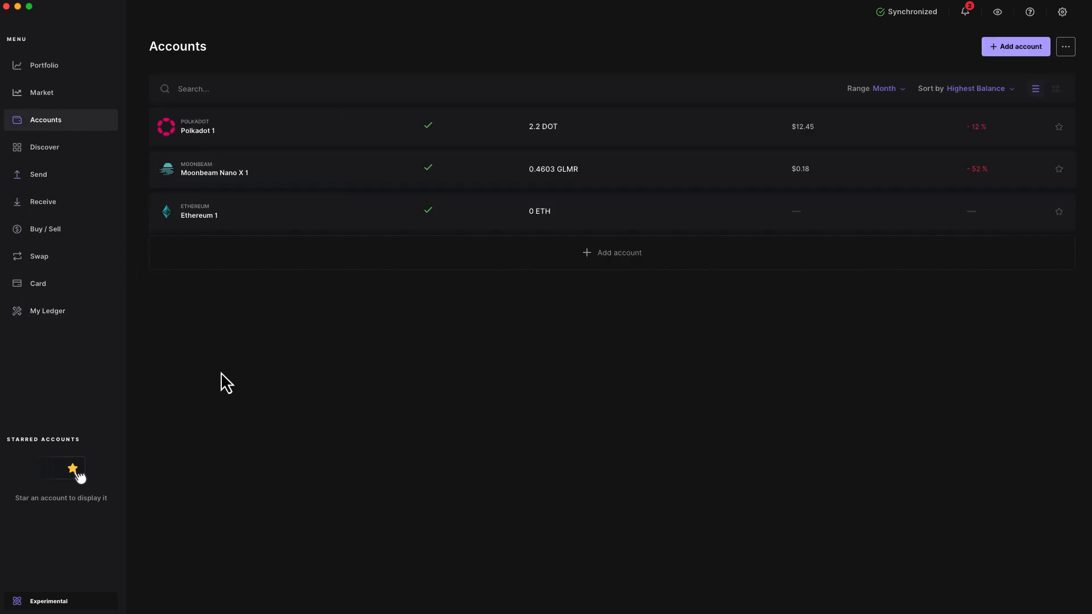
mouse_move(235, 355)
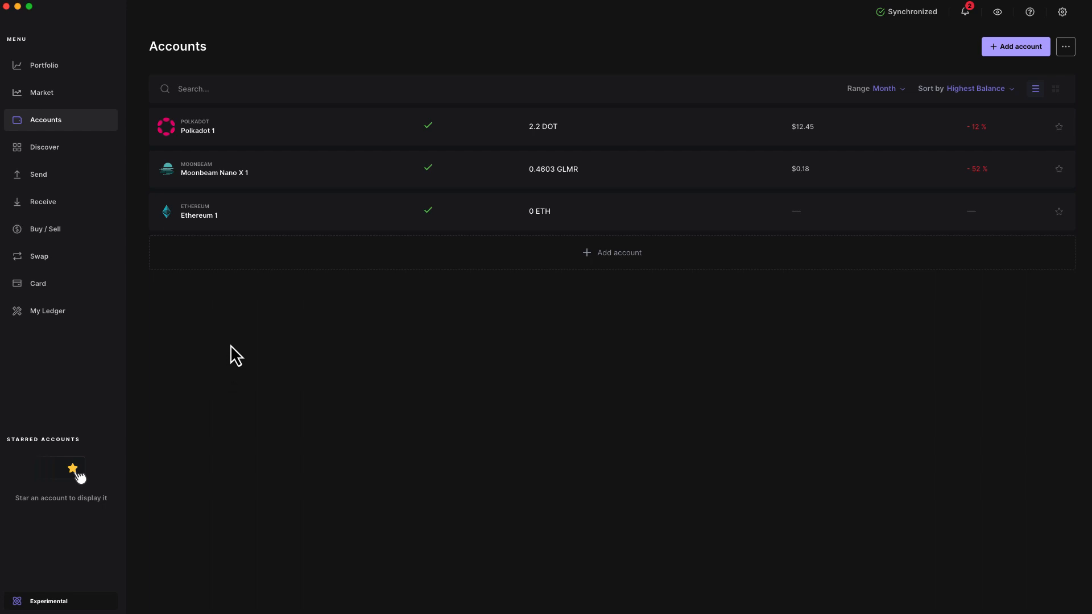
mouse_move(268, 269)
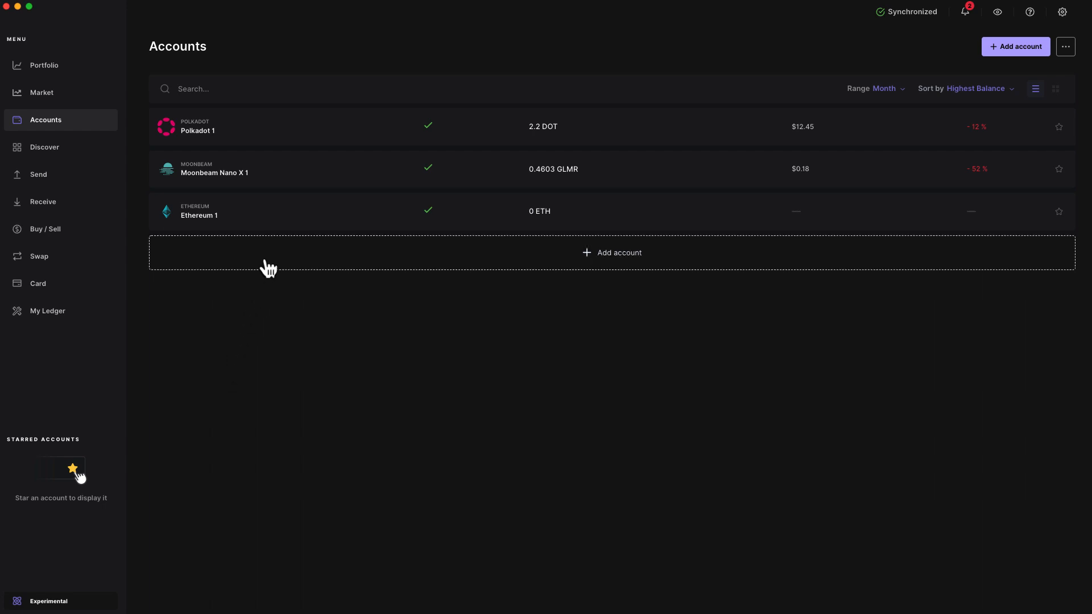
left_click(610, 253)
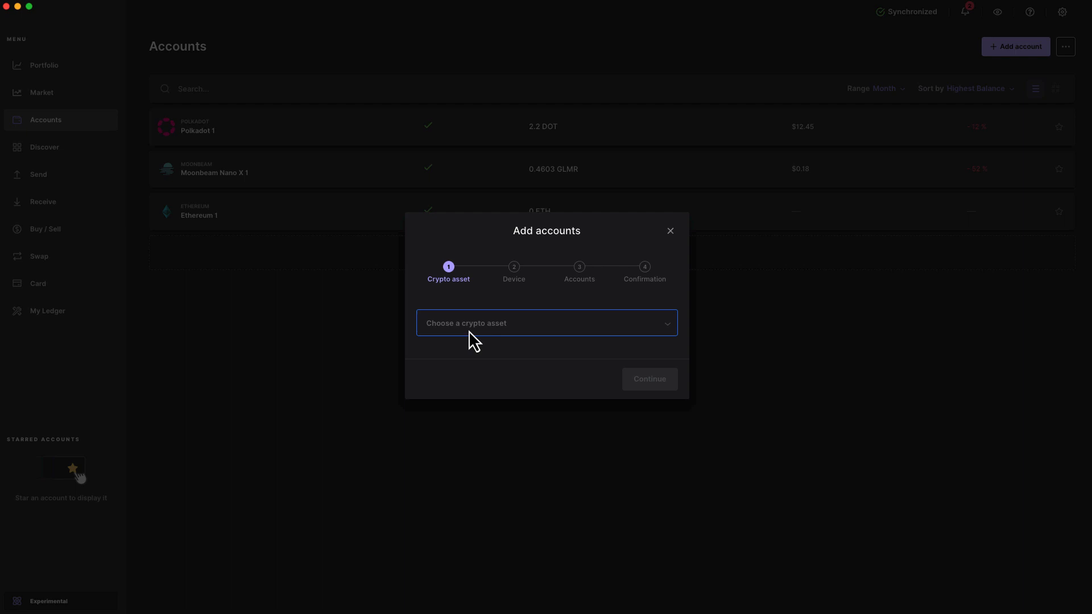
left_click(546, 321)
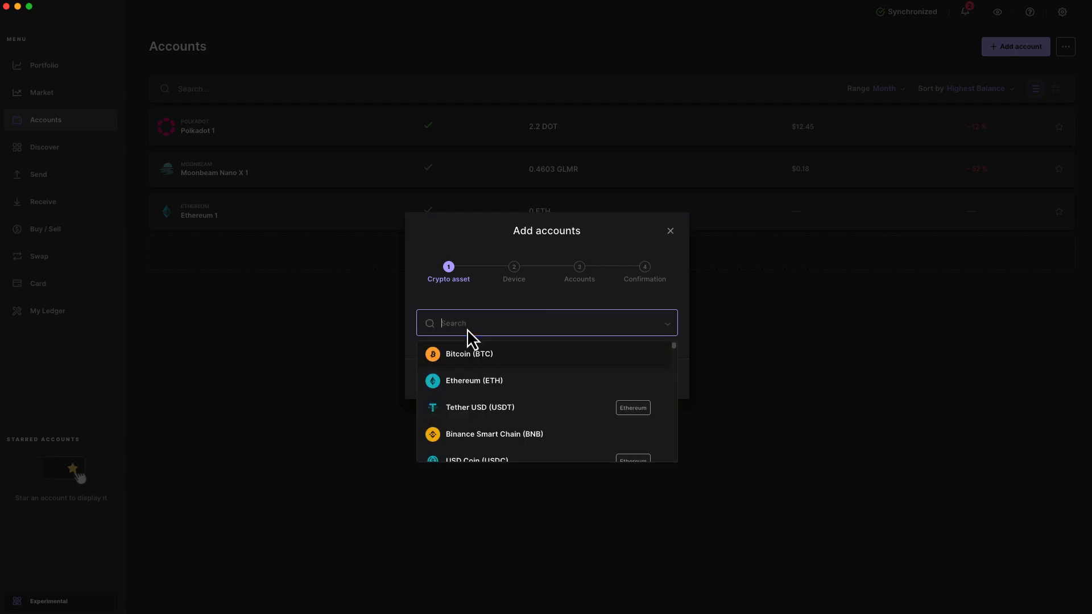
type("moonbeam")
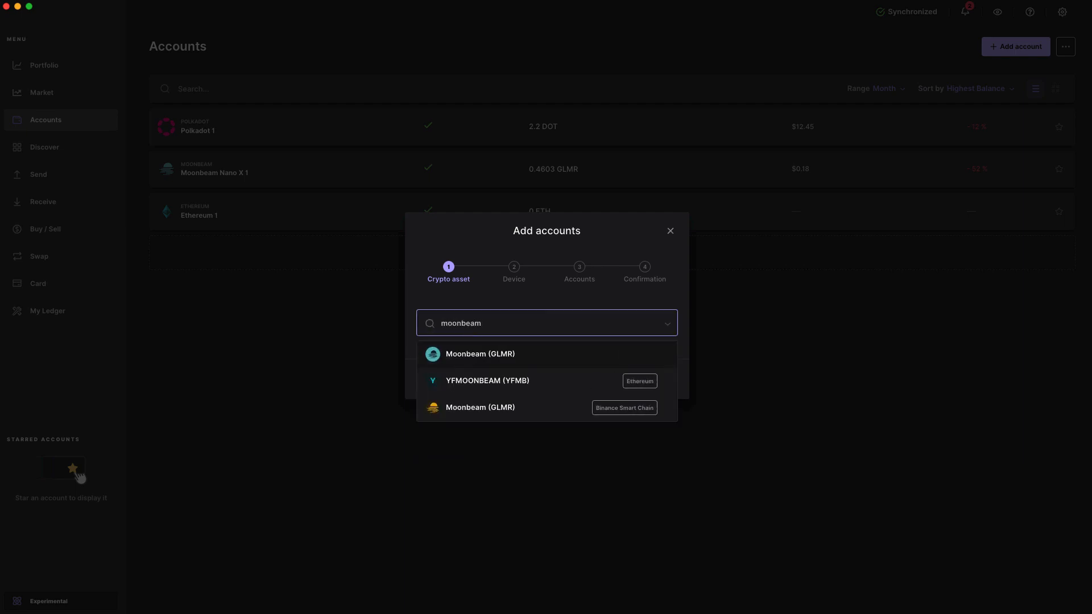
mouse_move(465, 328)
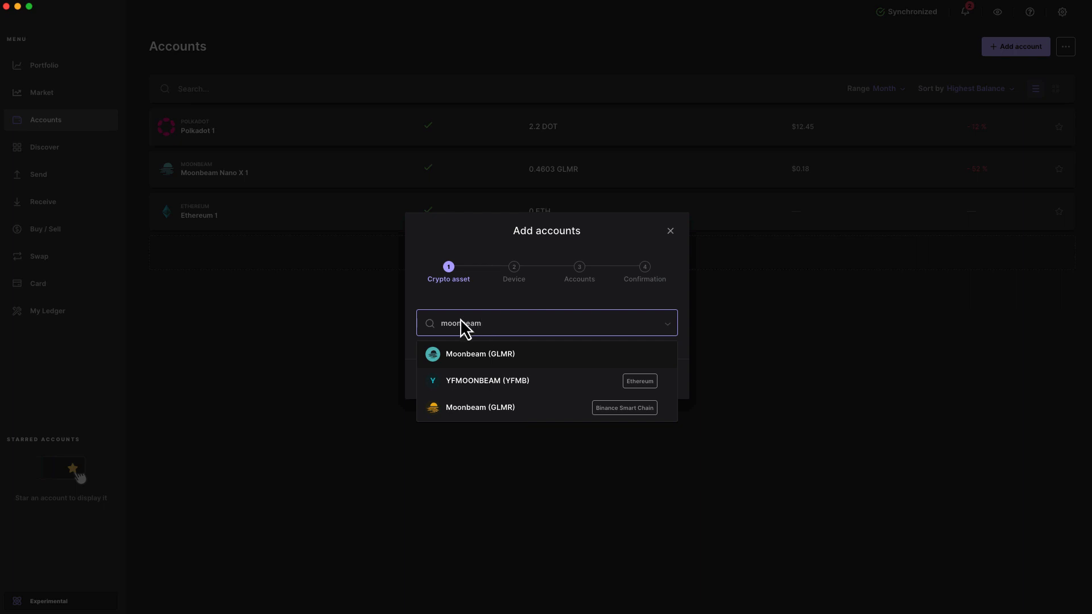
mouse_move(459, 364)
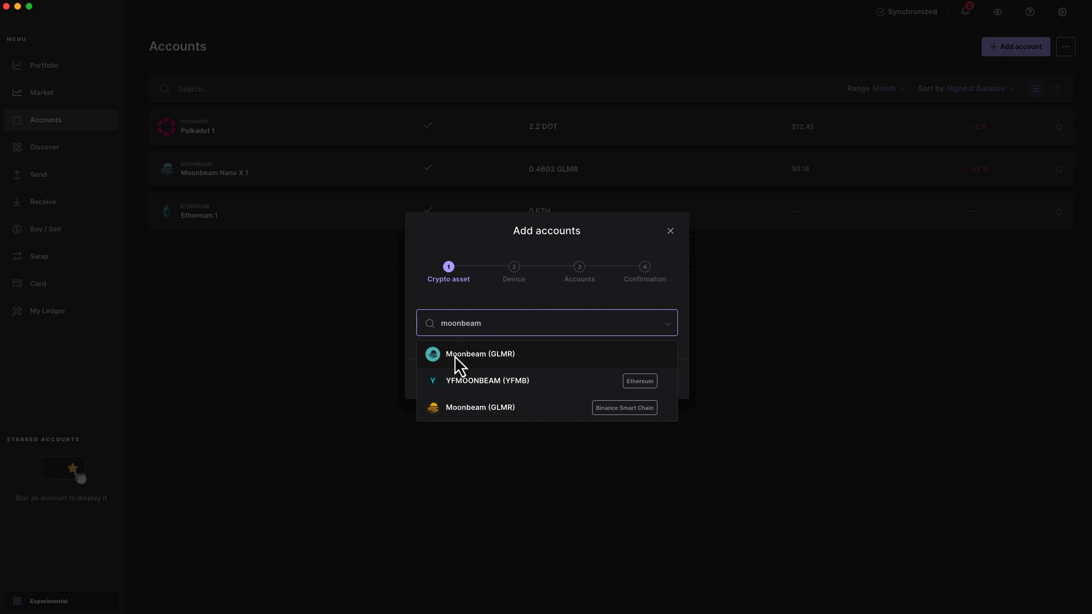
mouse_move(500, 364)
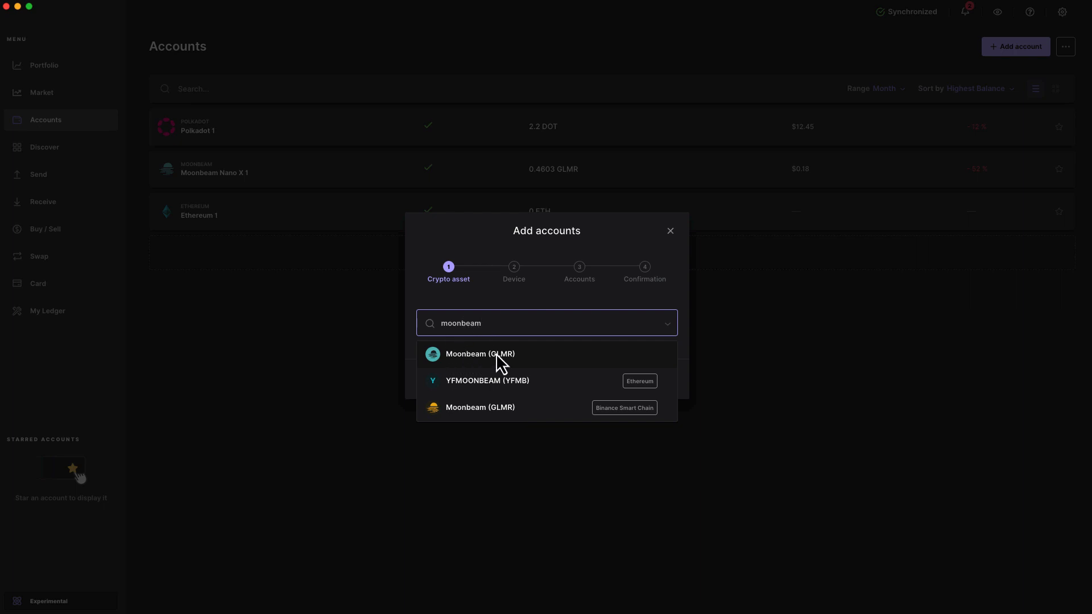
mouse_move(492, 361)
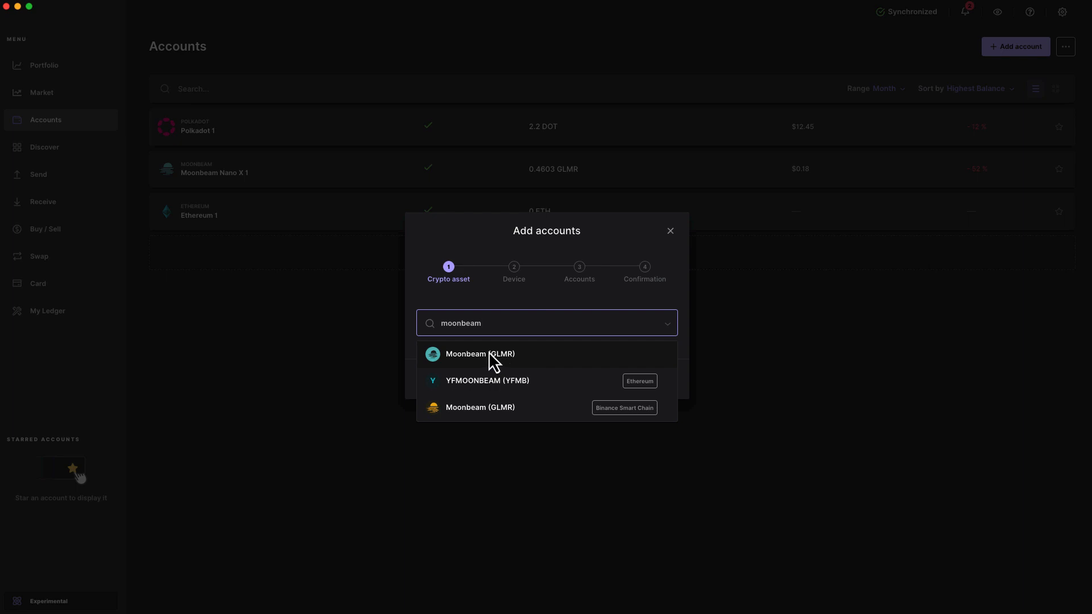
left_click(480, 353)
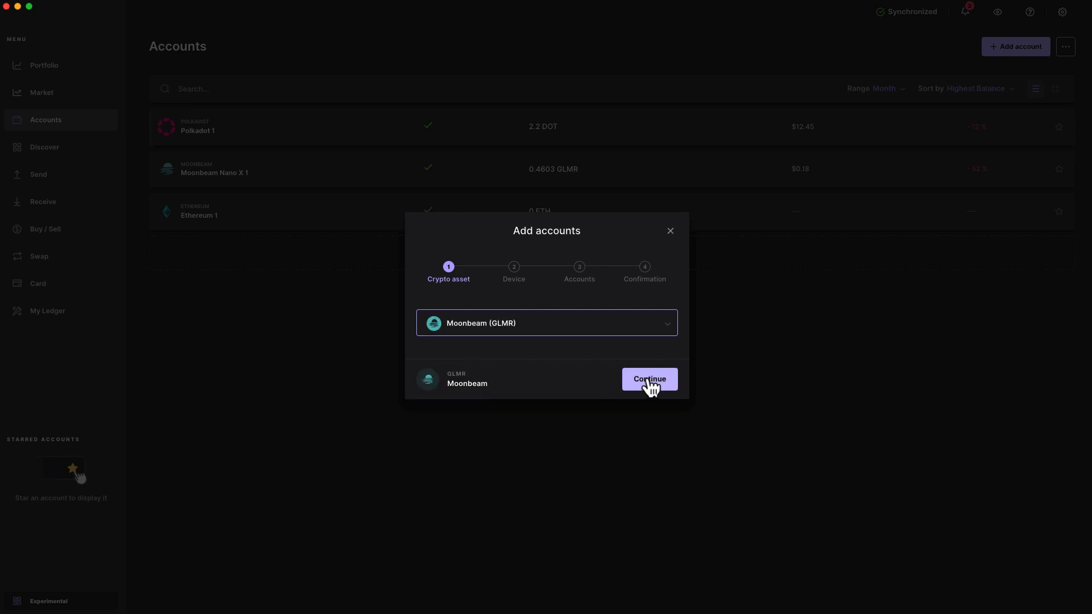
left_click(648, 379)
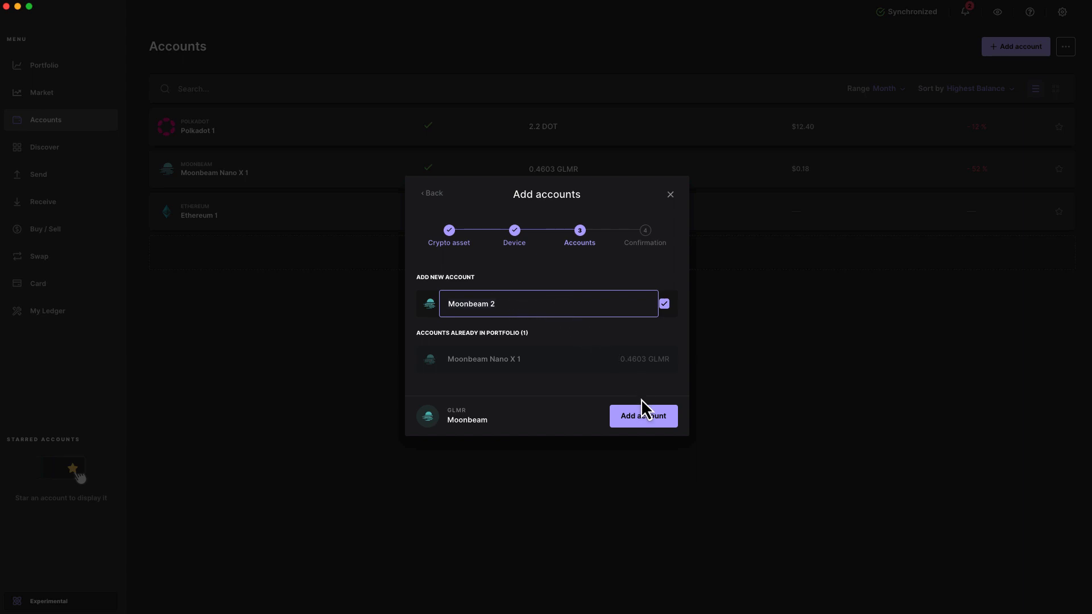
left_click(643, 416)
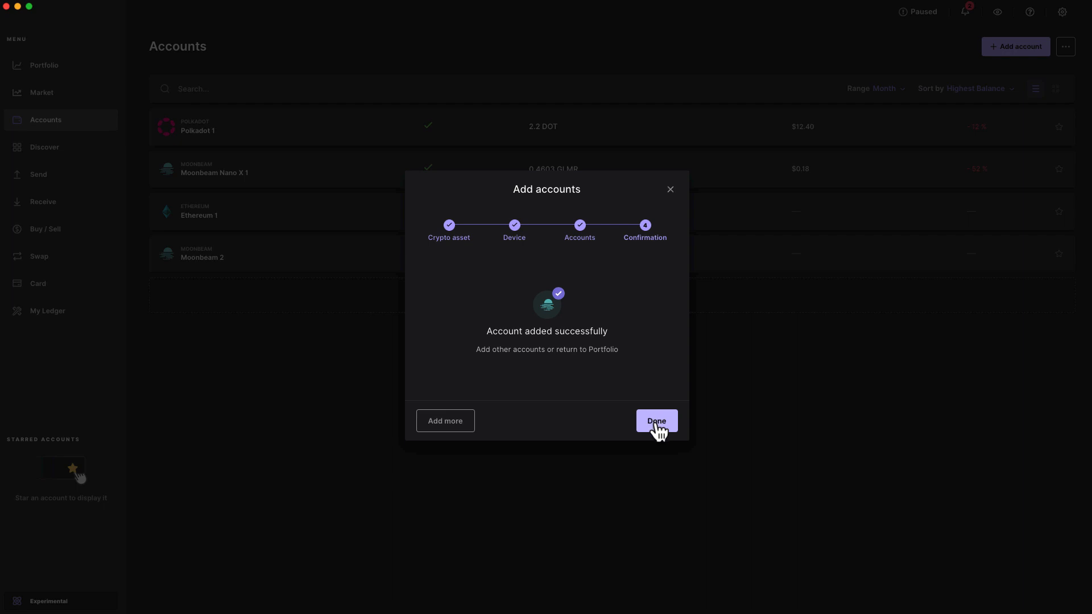
left_click(655, 421)
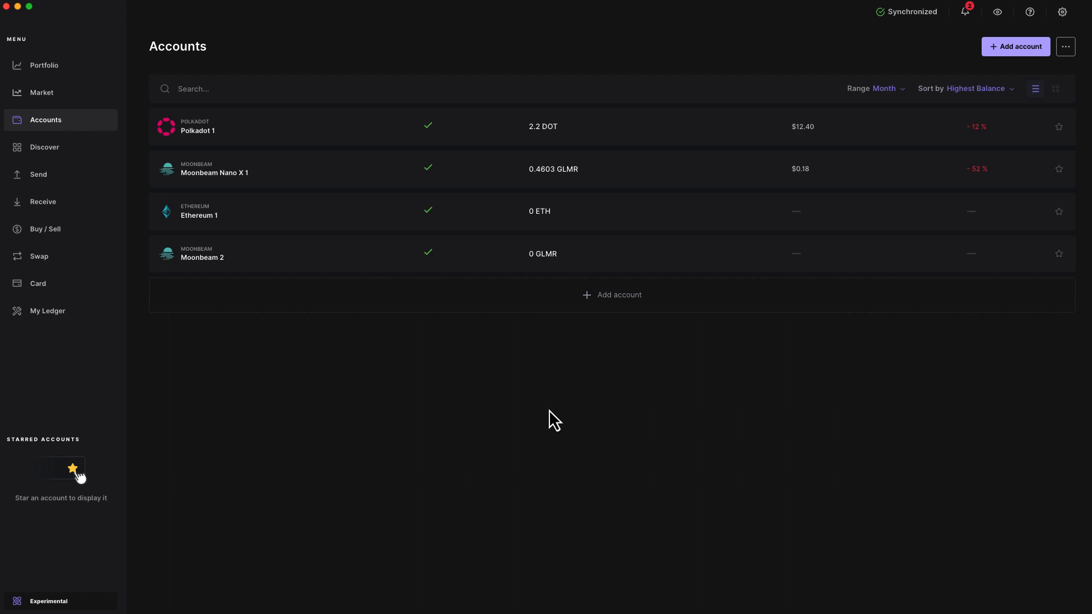
mouse_move(544, 425)
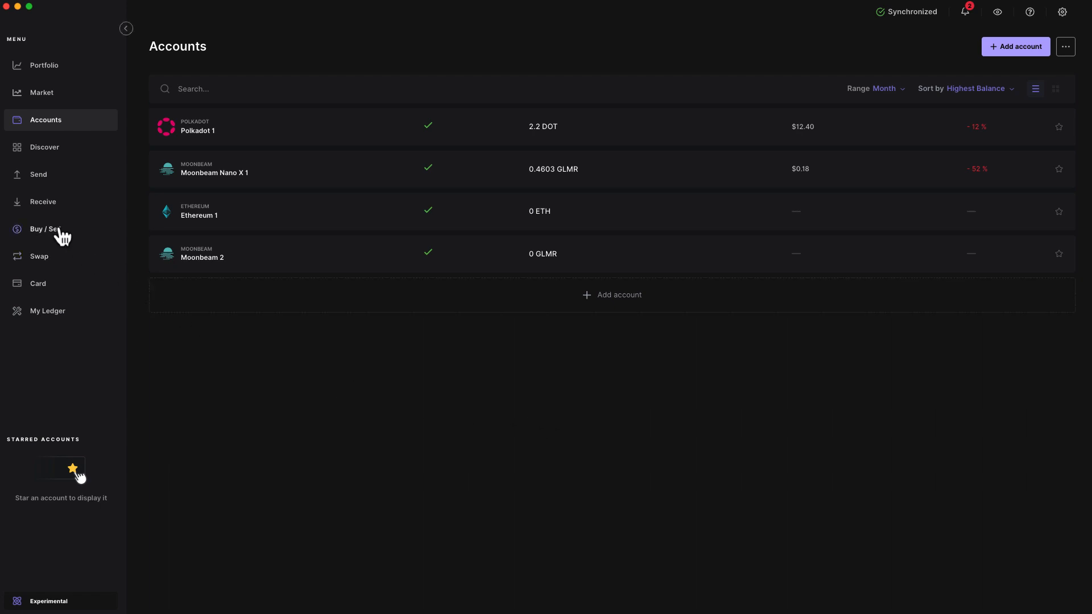
Display and copy the device-verified receive address of the Moonbeam 2 account.
left_click(43, 203)
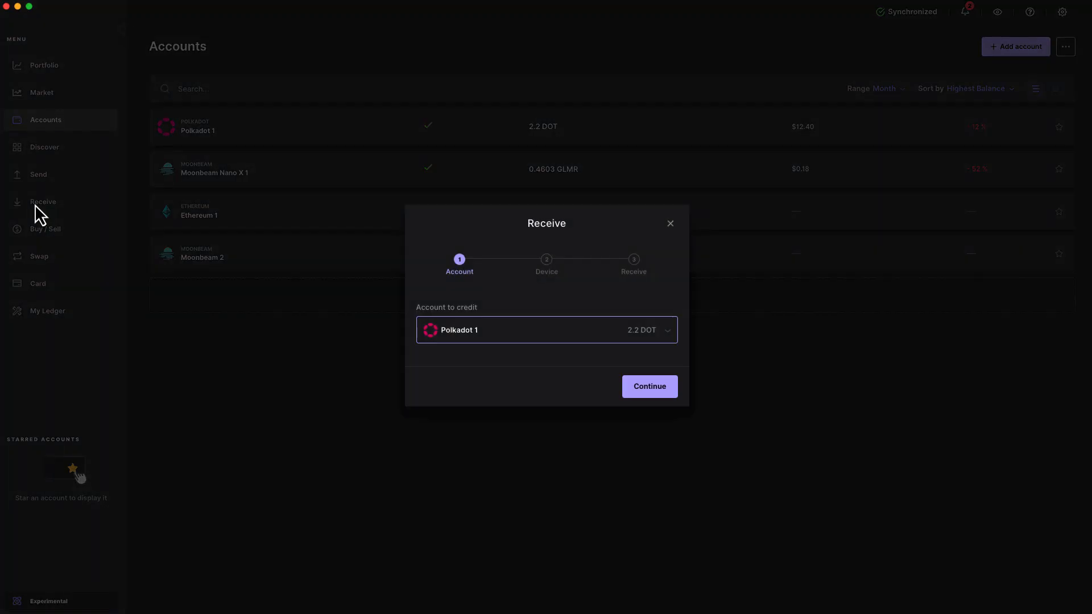
left_click(545, 330)
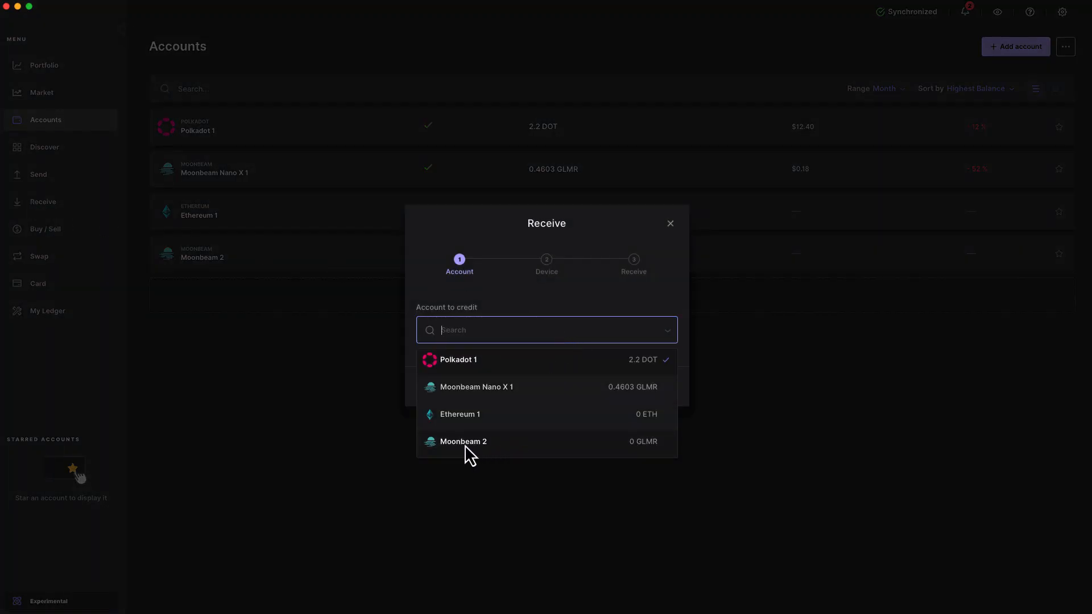
left_click(463, 441)
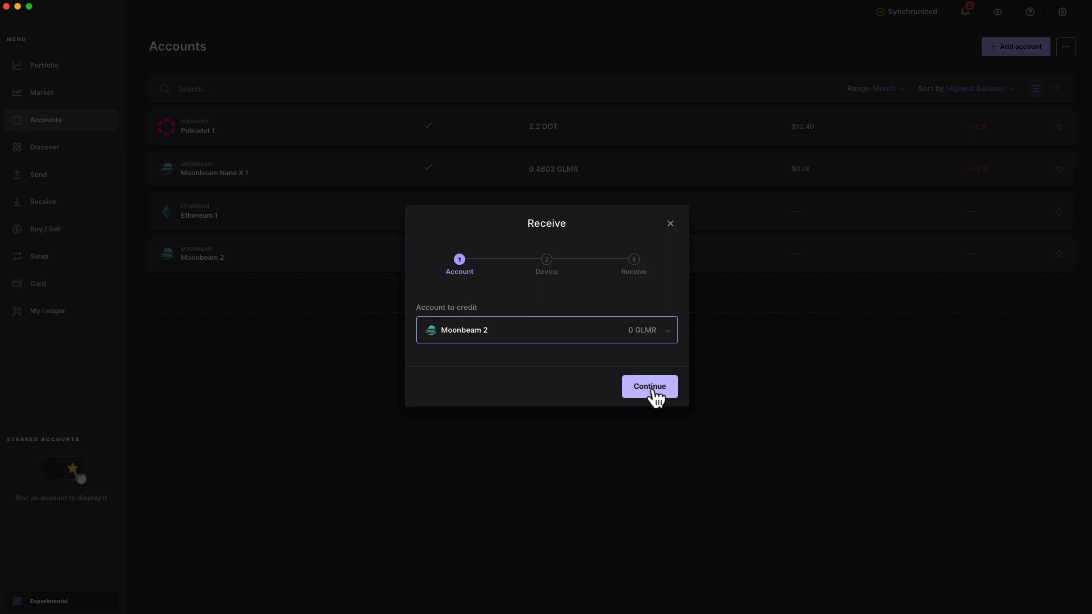
left_click(647, 386)
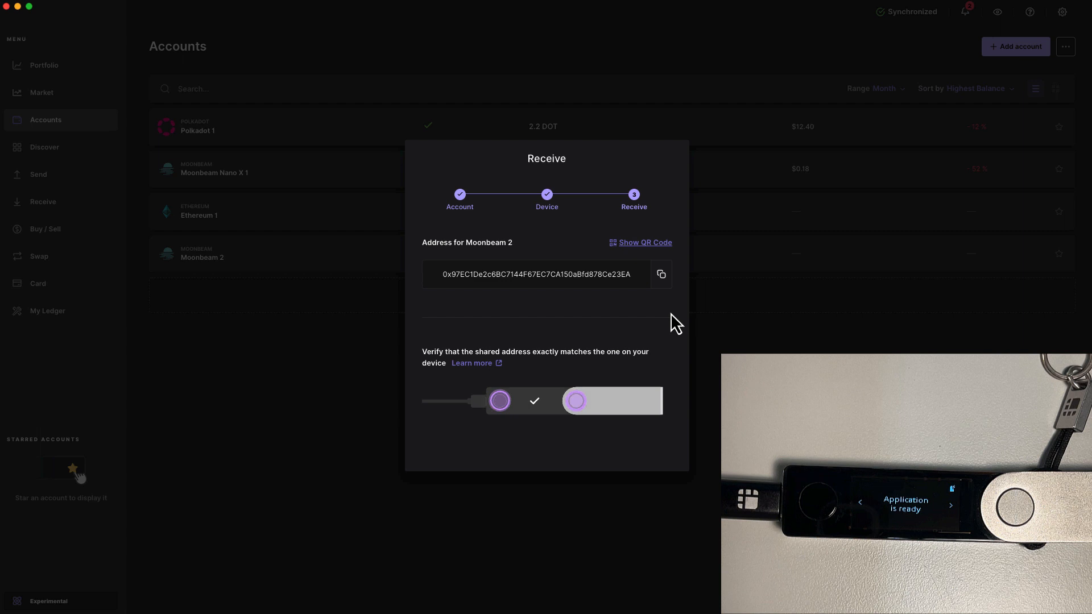
left_click(660, 274)
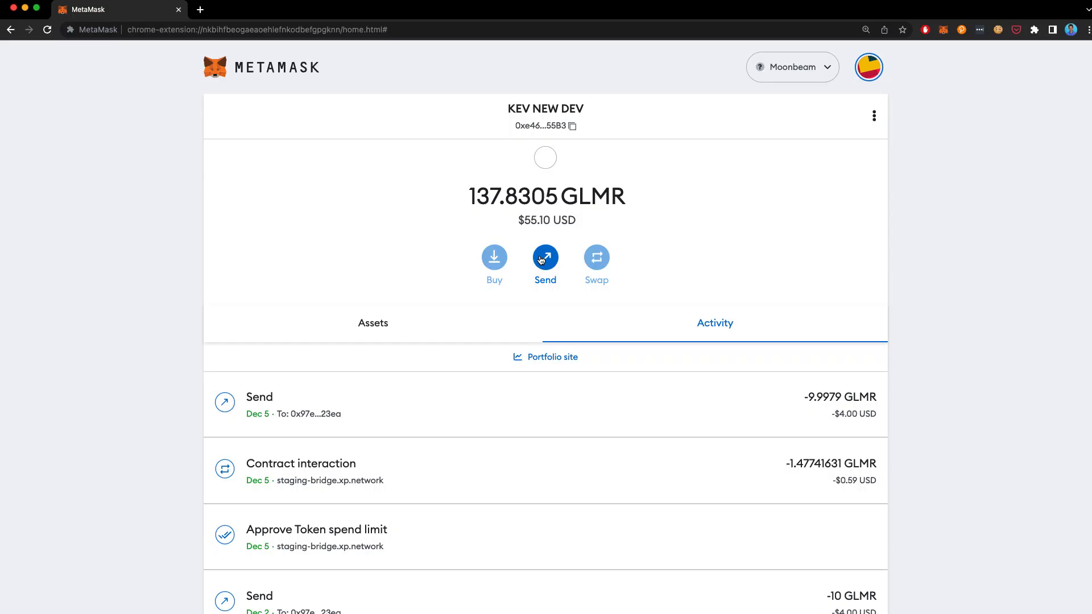
Send 10 GLMR from MetaMask to the Ledger 2 address and confirm the transfer.
left_click(544, 258)
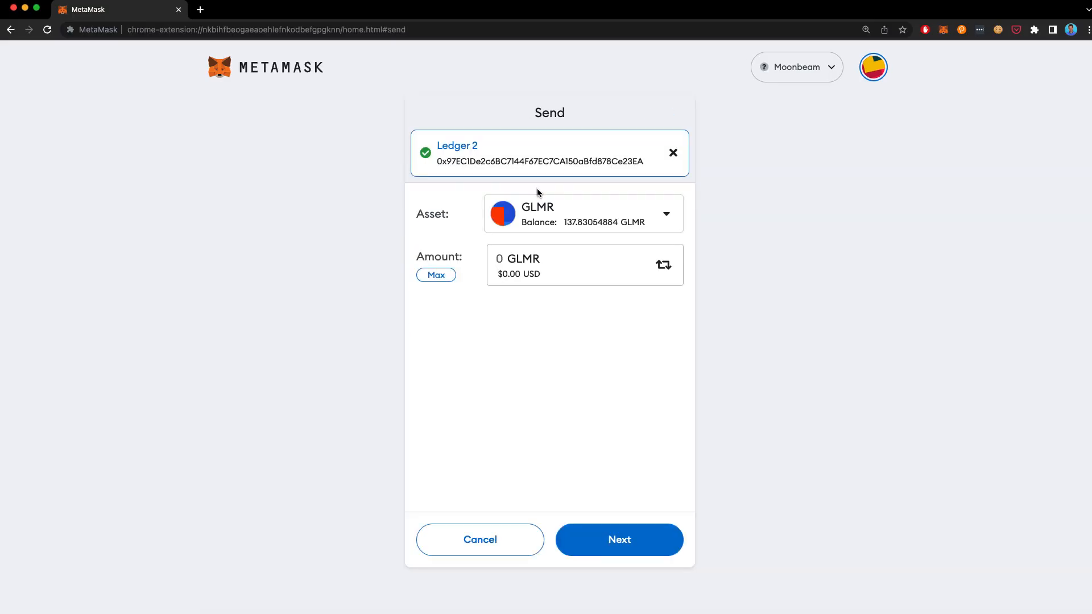
type("10")
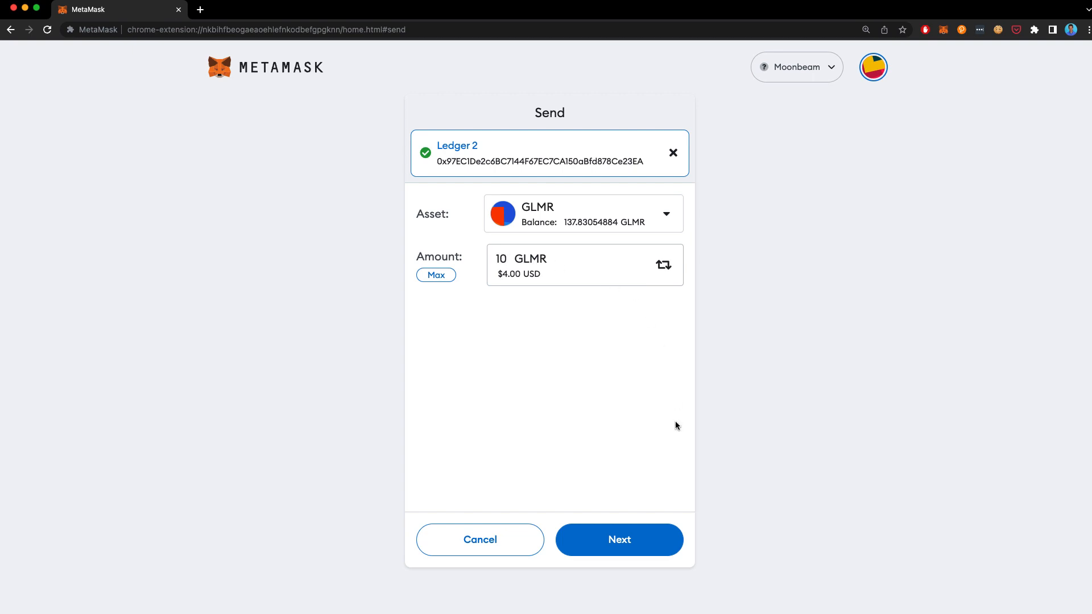
left_click(619, 539)
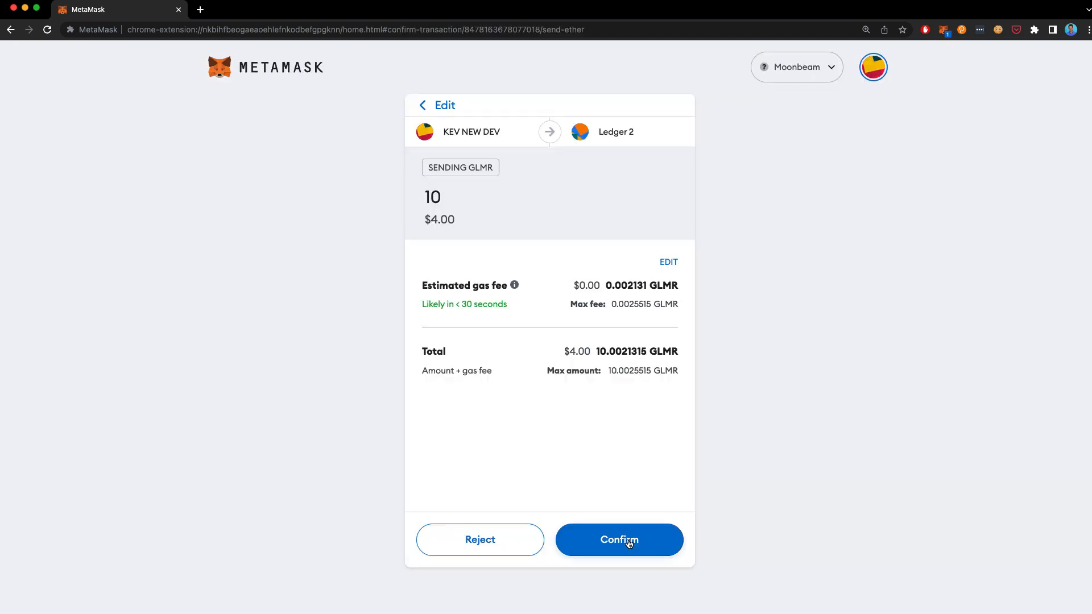
left_click(619, 539)
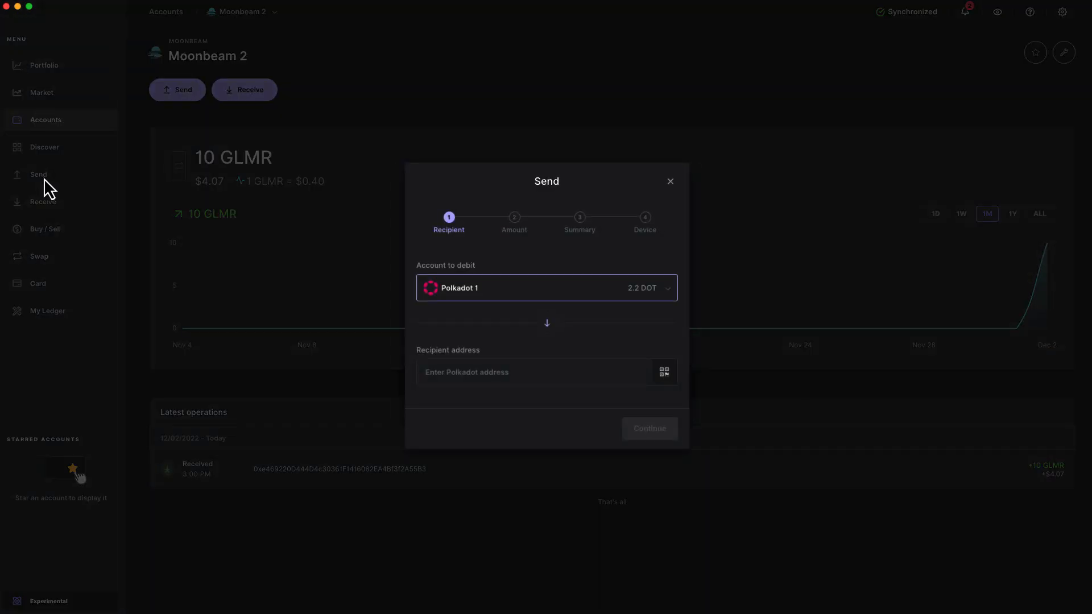
mouse_move(104, 209)
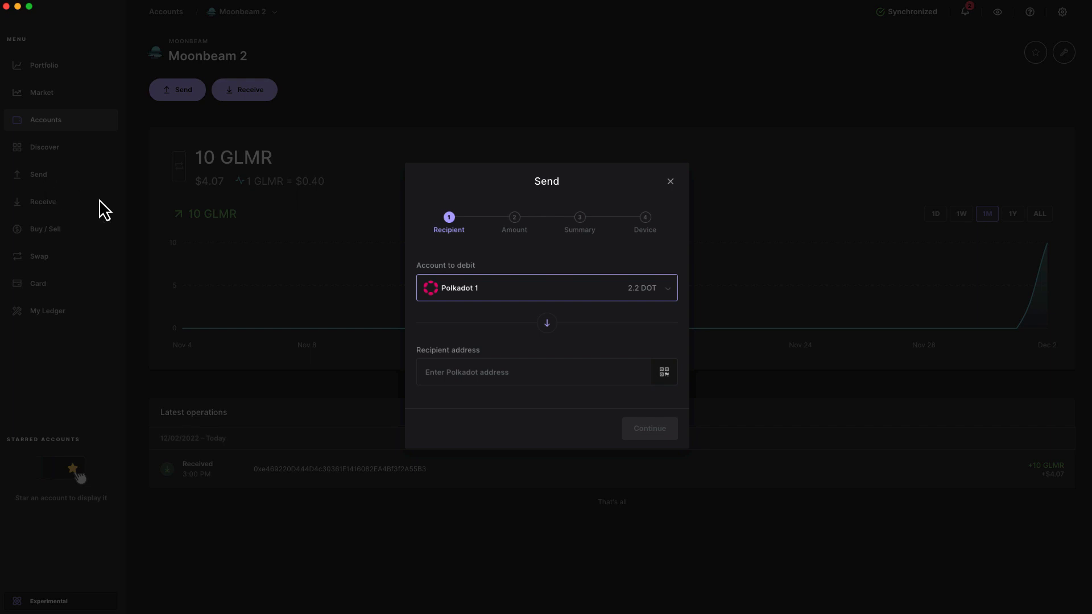
left_click(546, 287)
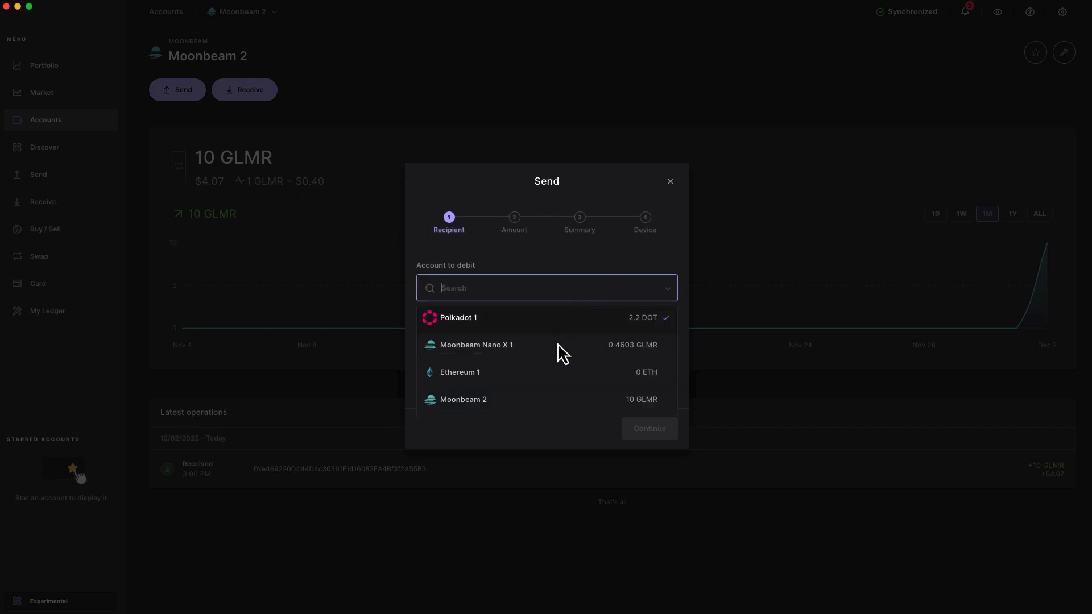
left_click(463, 399)
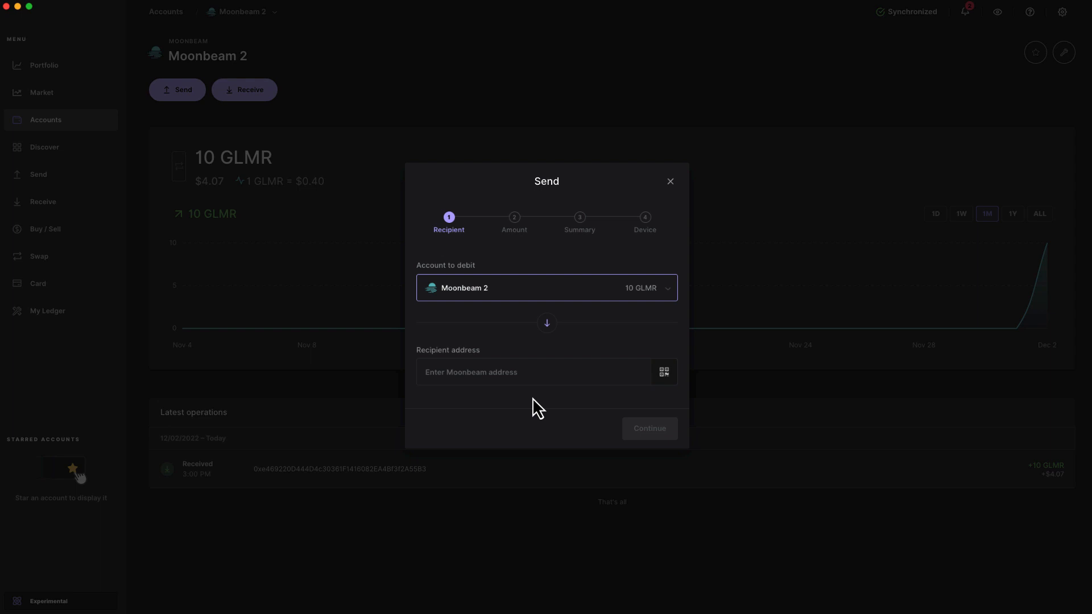
left_click(536, 372)
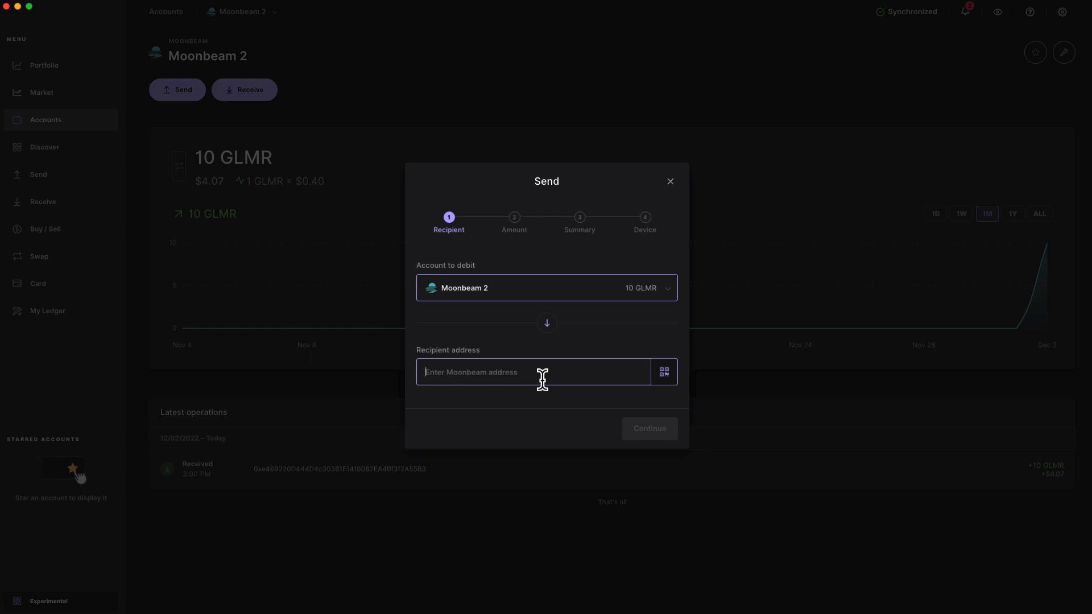
type("0xe469220D444D4c30361F1416082EA4Bf3f2A55B3")
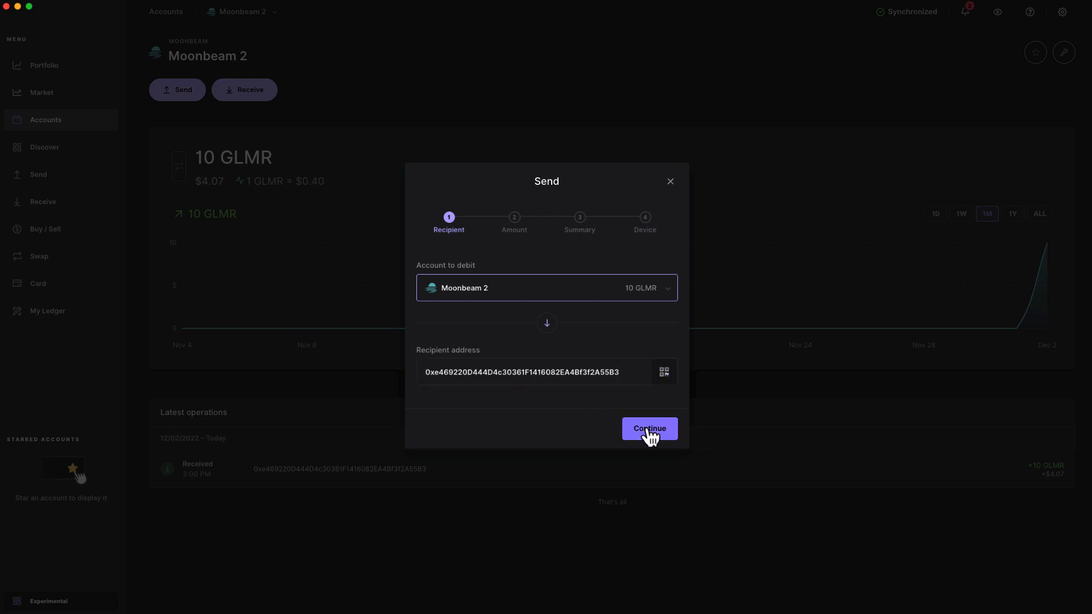
left_click(647, 429)
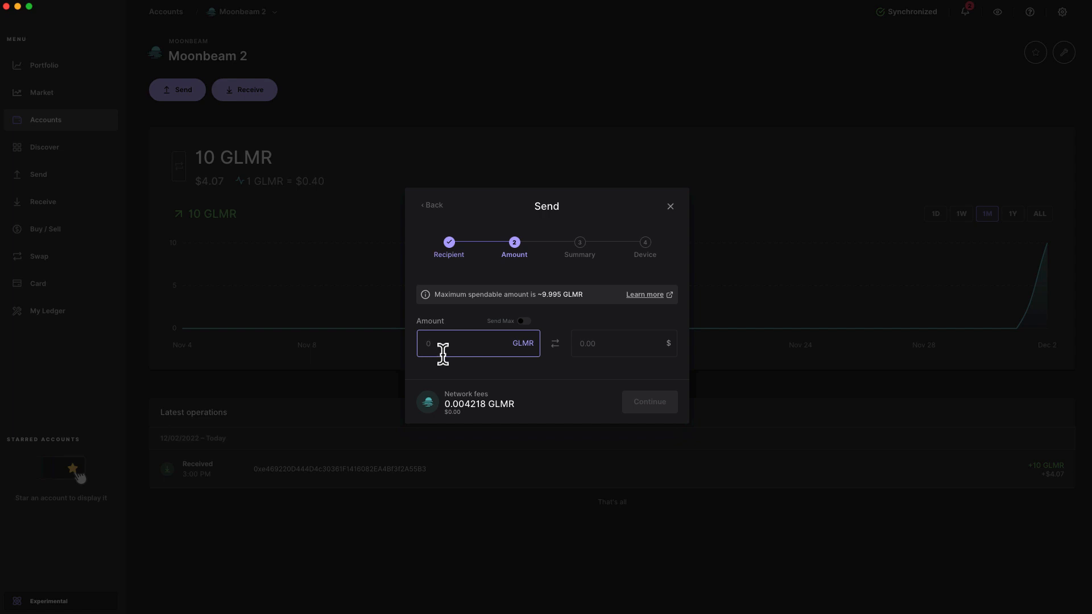
Send the maximum ~9.9957 GLMR and pass the summary to the device for signing.
left_click(523, 321)
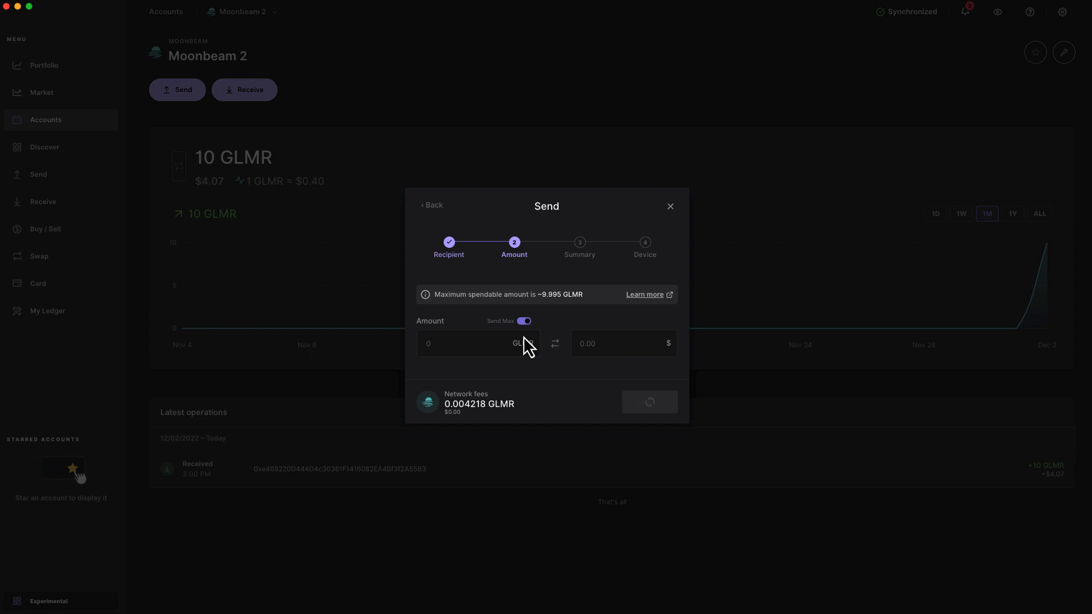
left_click(523, 320)
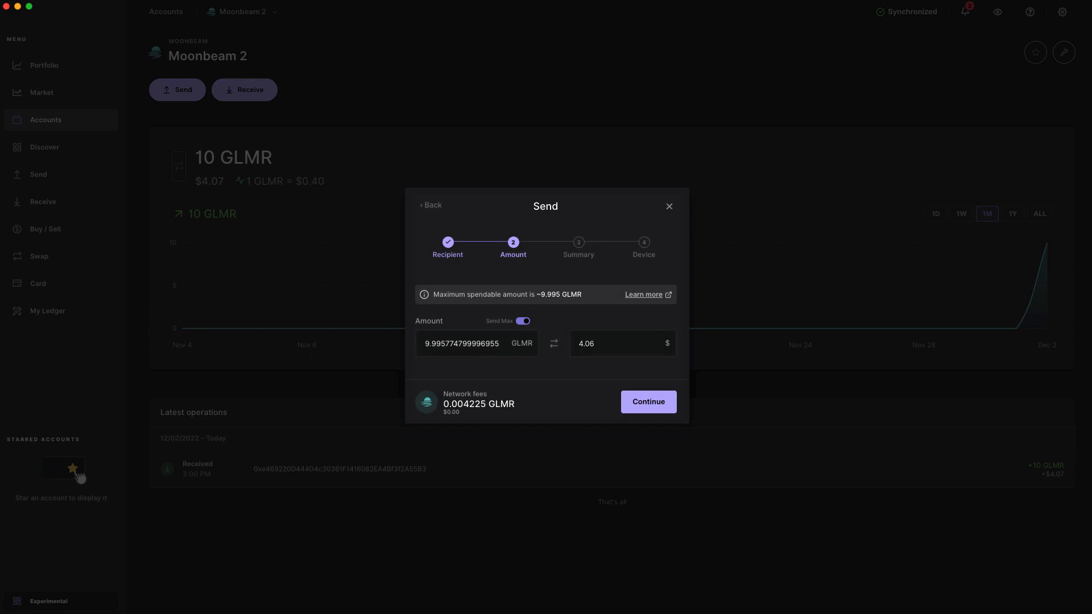
left_click(647, 401)
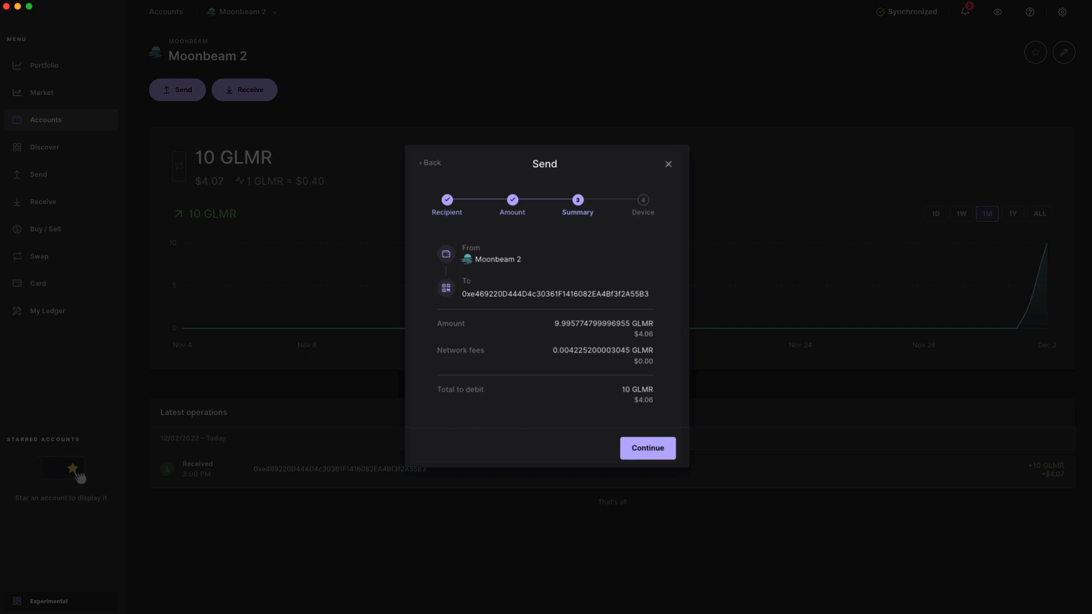
left_click(646, 448)
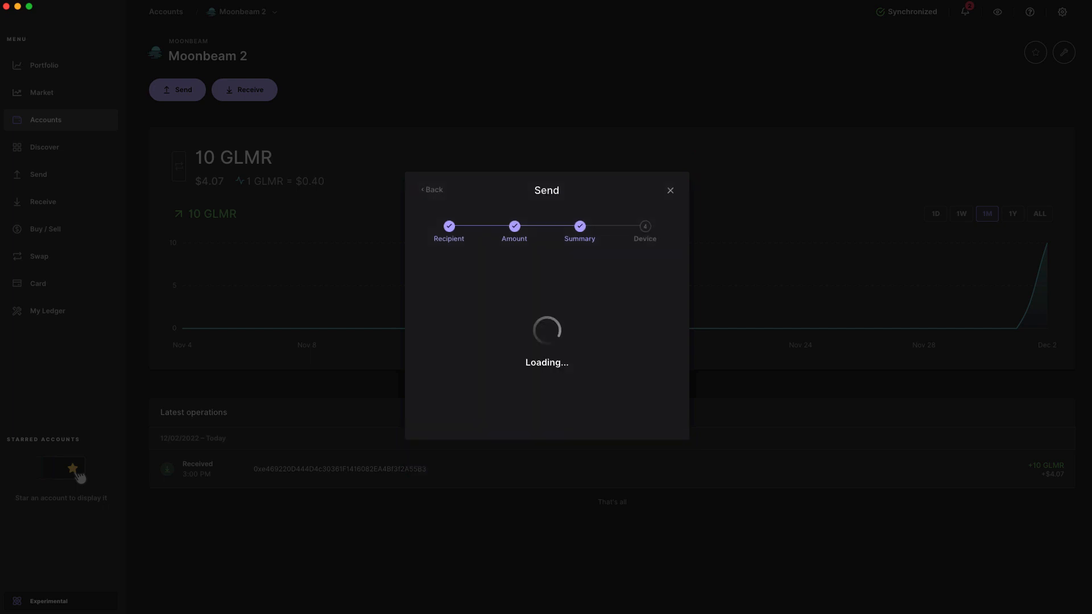